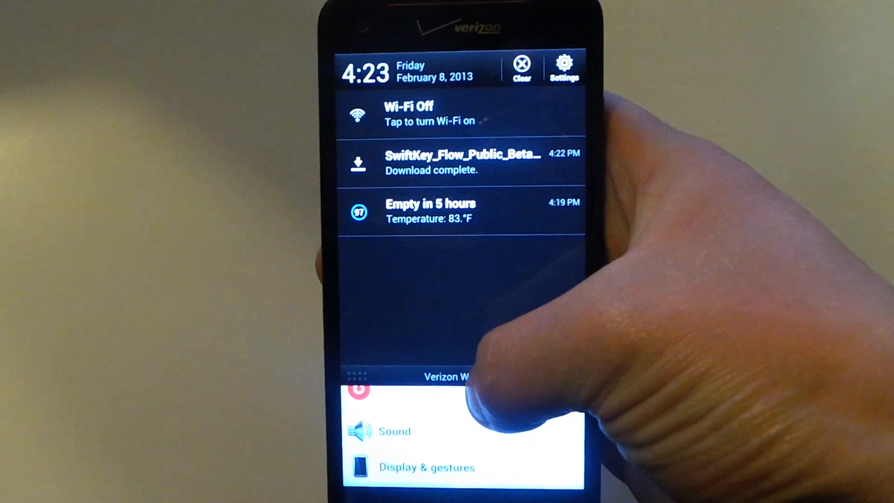
Step: Open Android Settings from the notification shade and scroll down the menu
left_click(564, 64)
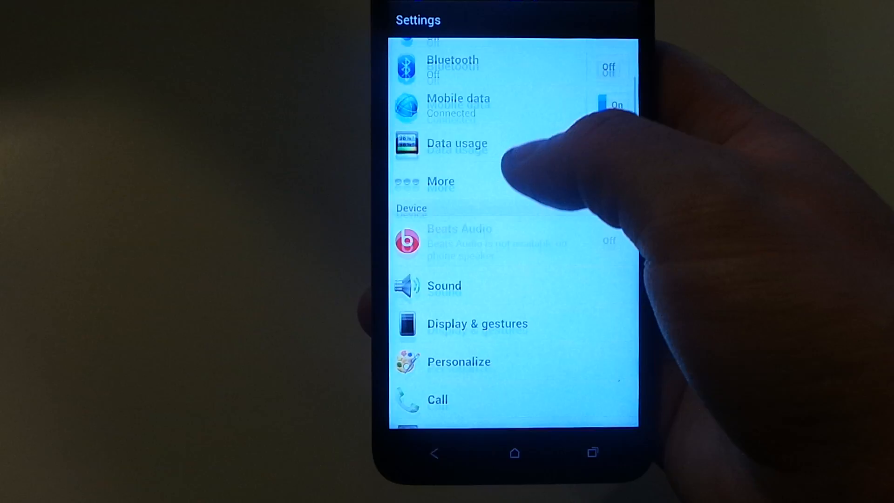
scroll("down", 3)
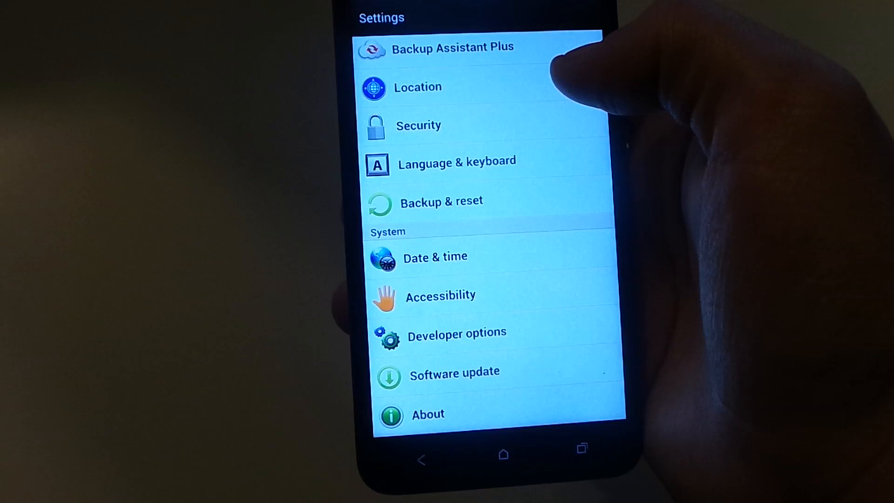
Step: In Security, enable Unknown sources and accept the Attention warning
left_click(419, 124)
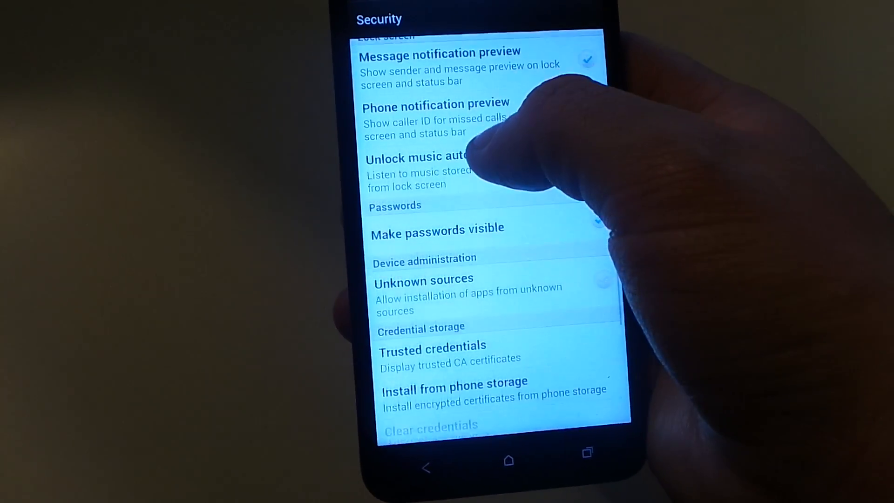
left_click(424, 288)
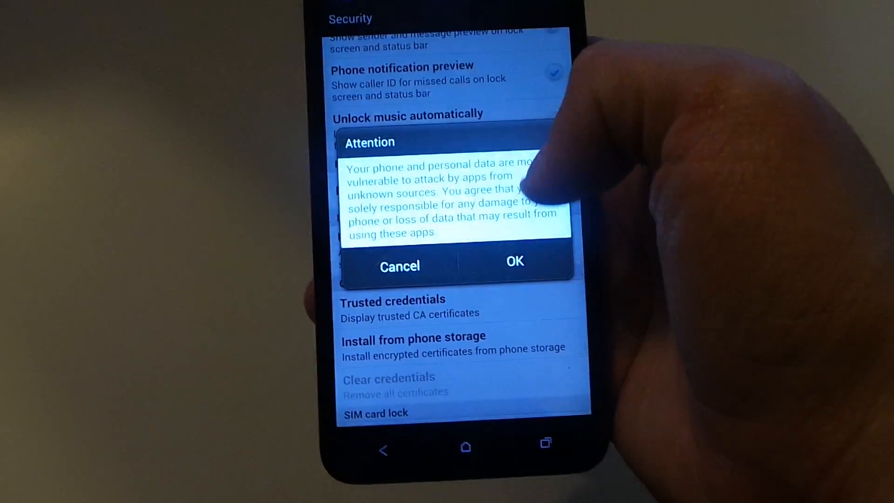
left_click(512, 264)
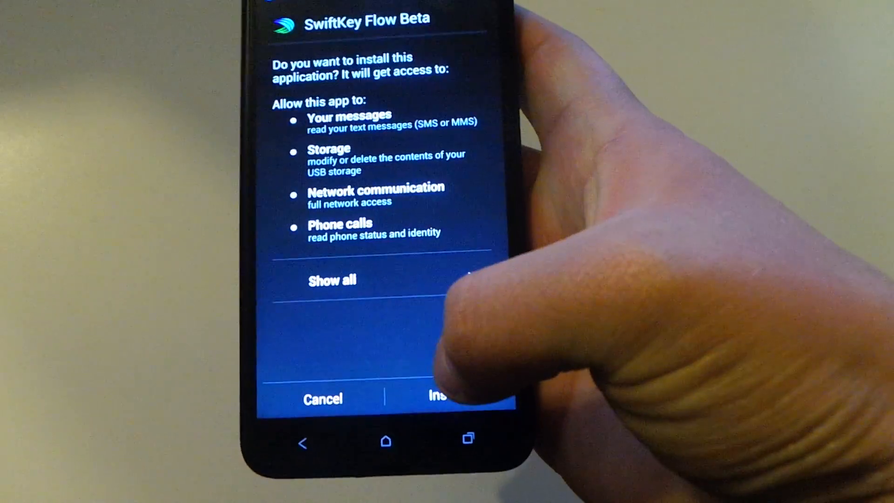
Step: Install SwiftKey Flow Beta, then open it to its license agreement
left_click(436, 397)
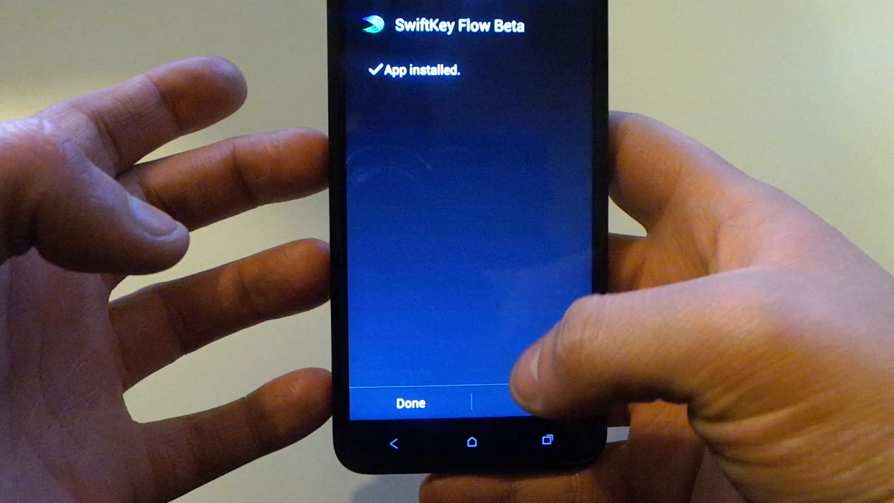
left_click(409, 403)
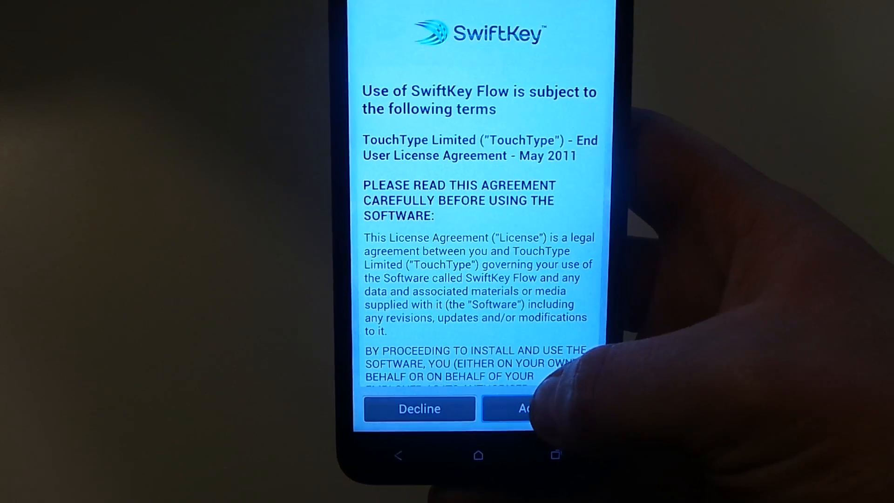
Step: Accept the SwiftKey license and pick English (US) from the language list
left_click(535, 409)
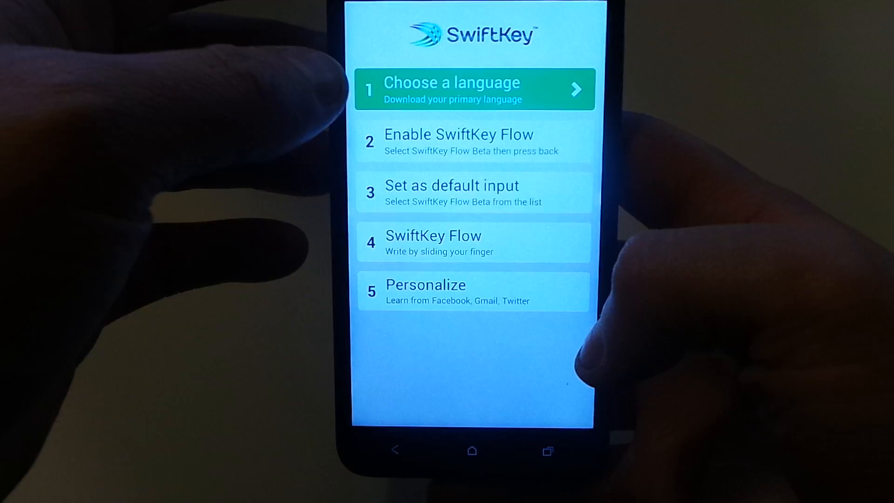
left_click(472, 89)
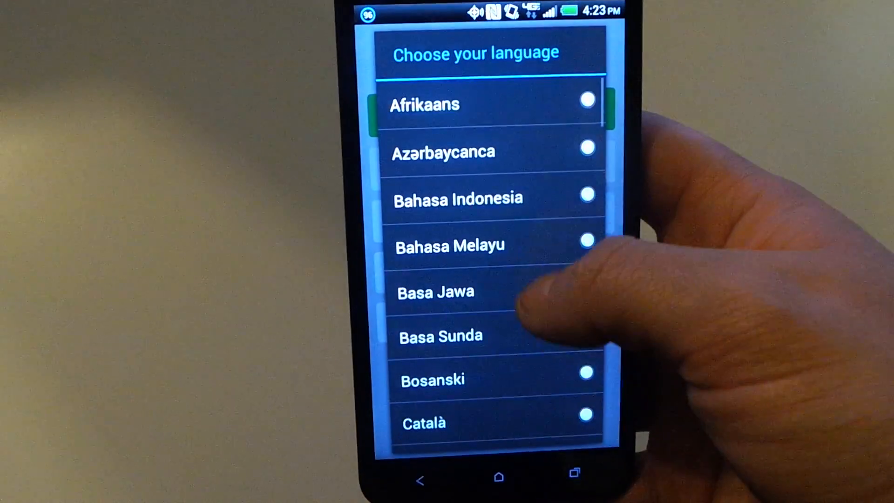
scroll("down", 3)
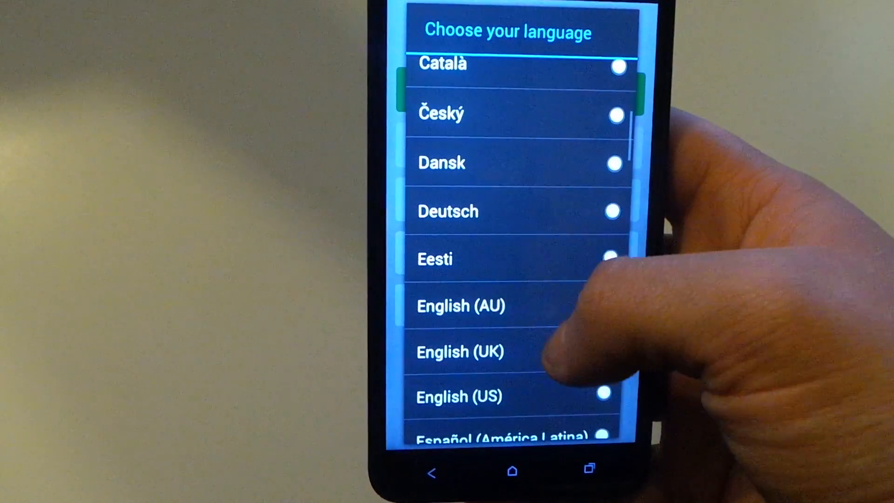
scroll("down", 3)
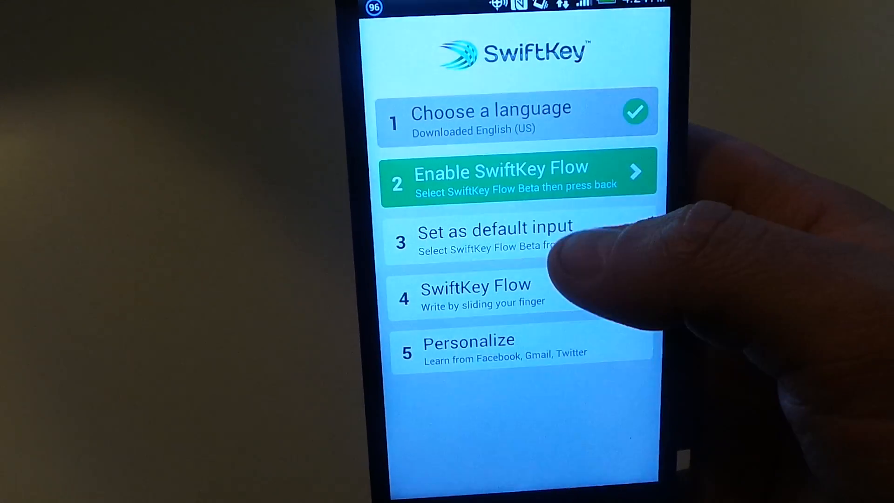
Step: Dismiss the reminder and switch on SwiftKey Flow Beta in Language & keyboard
left_click(510, 180)
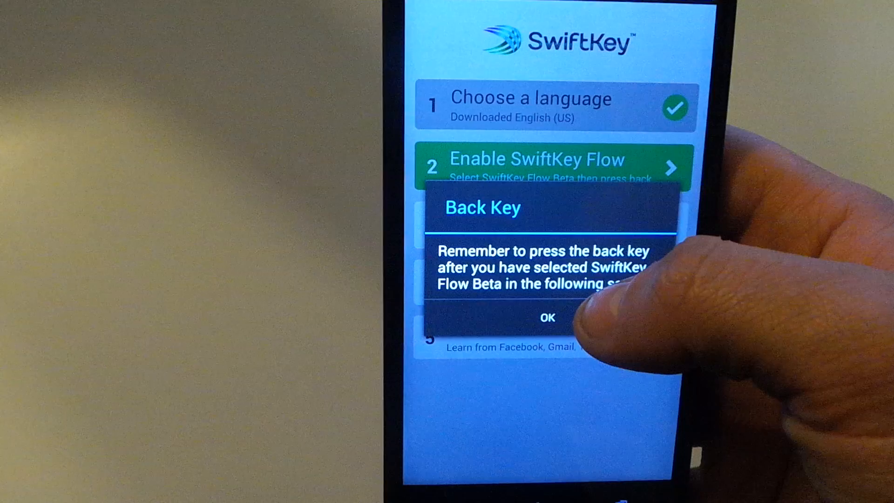
left_click(546, 317)
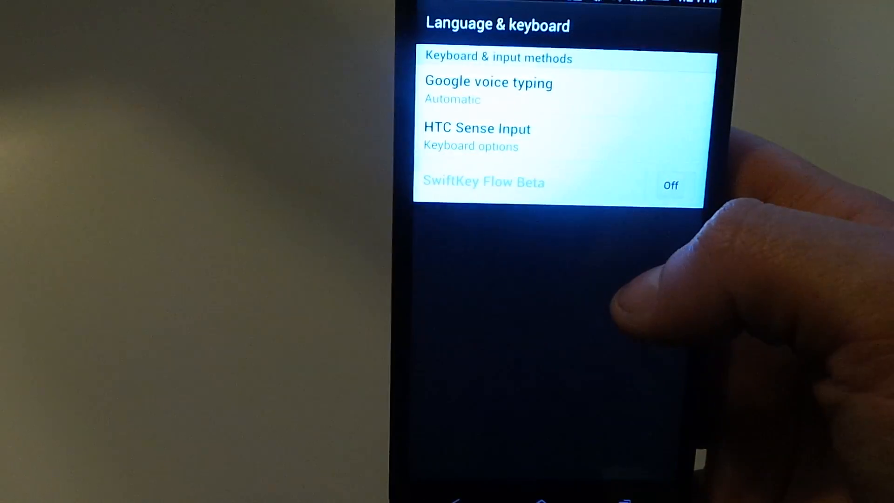
left_click(671, 185)
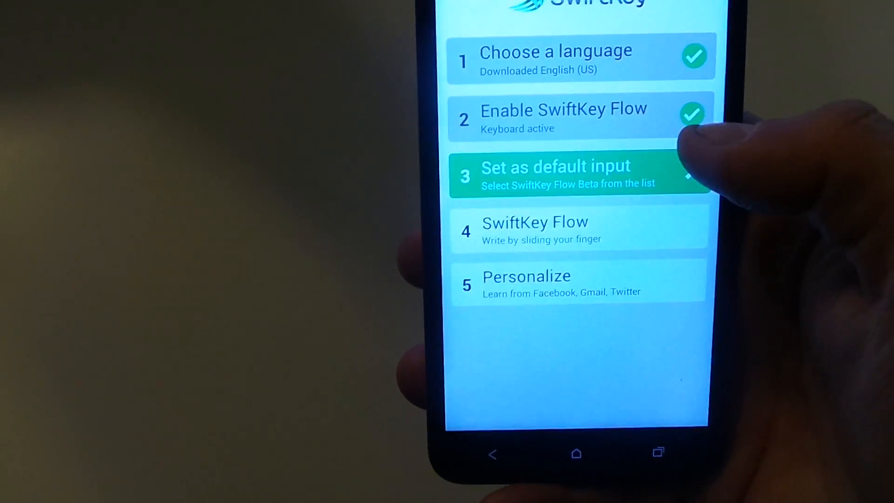
Step: Choose SwiftKey Flow Beta as the default input method and enable Flow
left_click(556, 175)
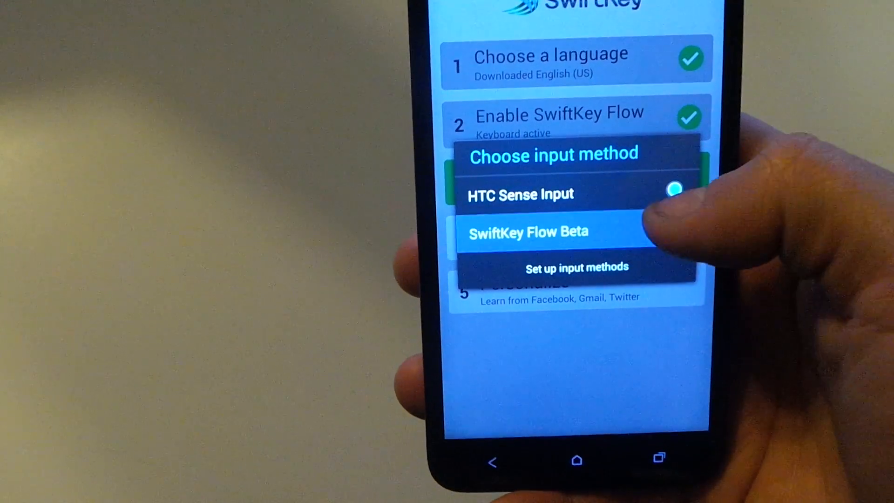
left_click(527, 230)
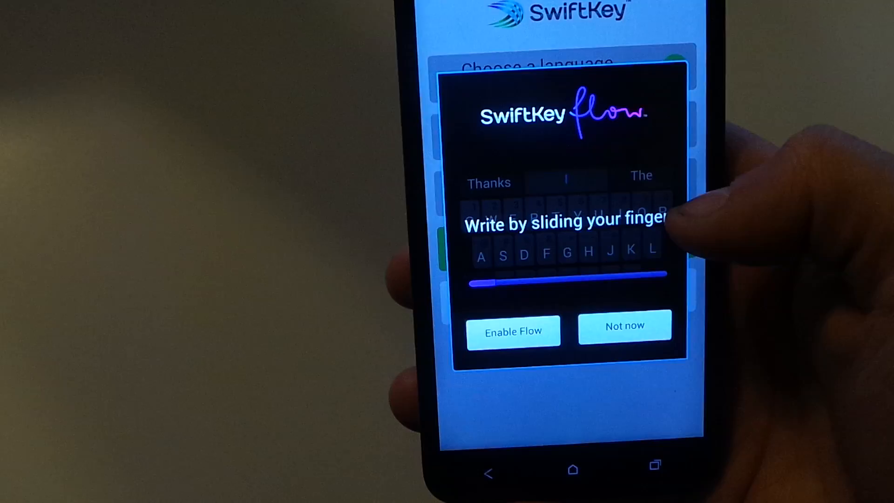
left_click(513, 330)
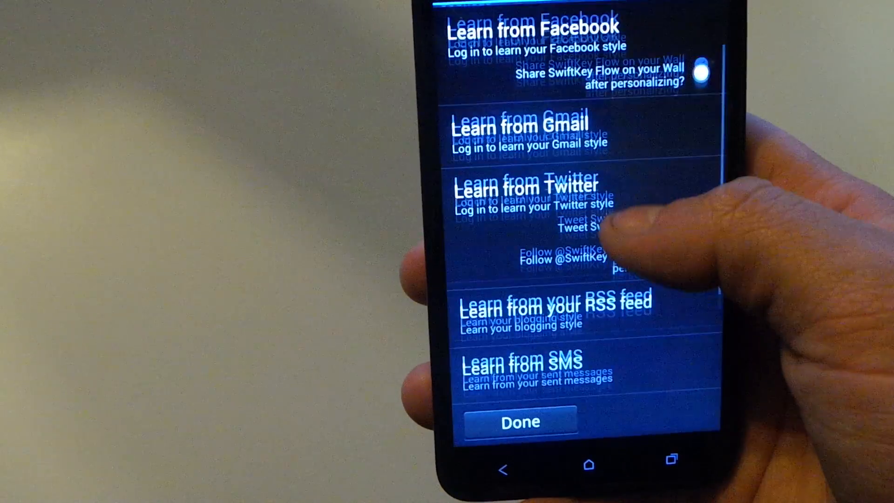
Step: Finish personalization with Done and go to the SwiftKey keyboard settings
scroll("down", 3)
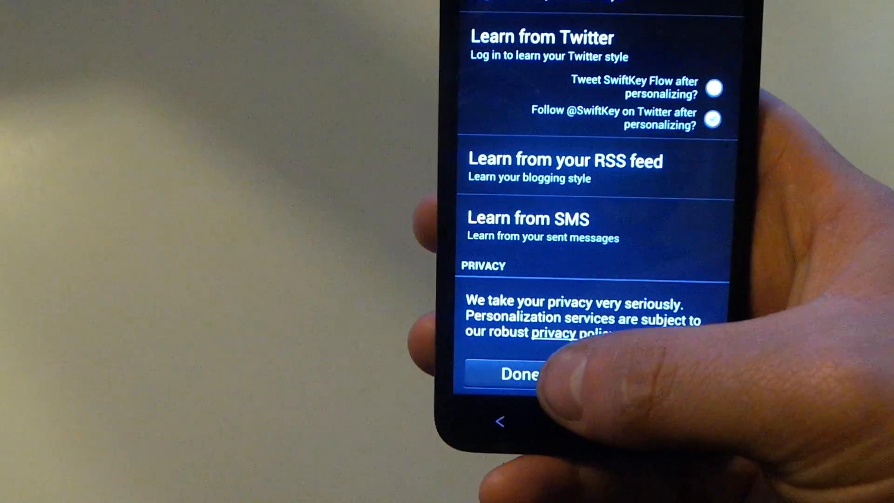
left_click(518, 374)
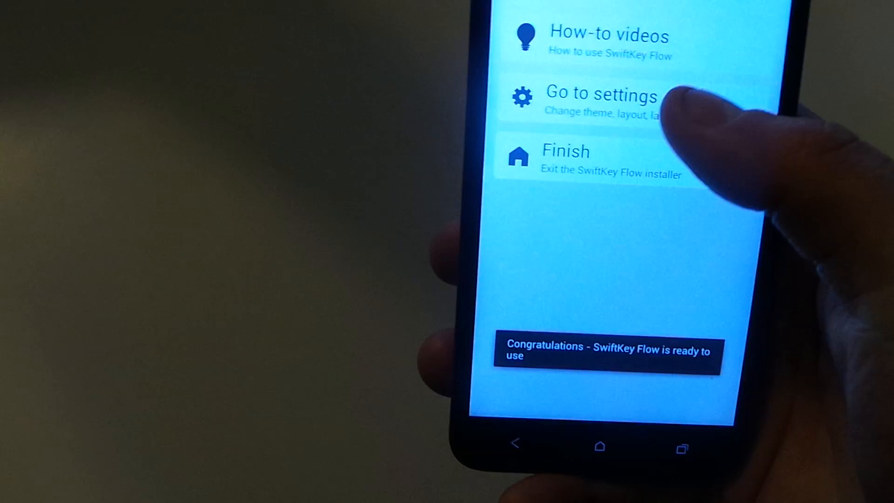
left_click(601, 96)
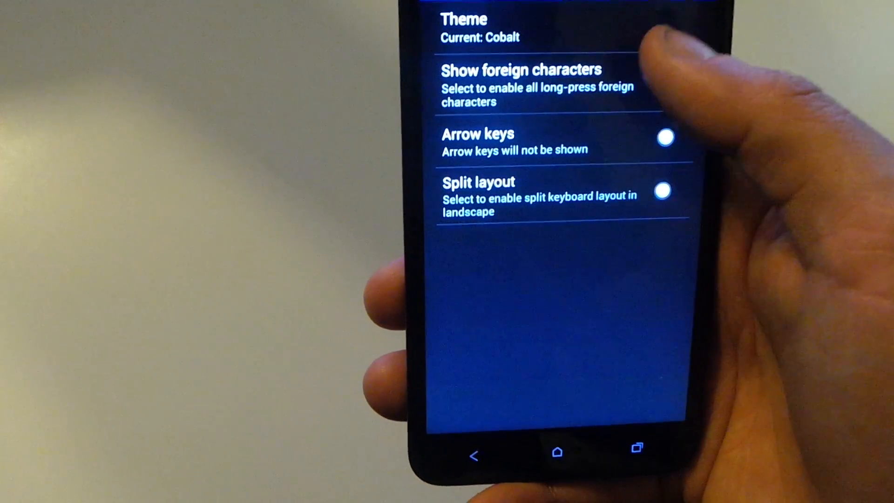
Step: Return to the main SwiftKey settings list and view SwiftKey Flow stats
left_click(462, 28)
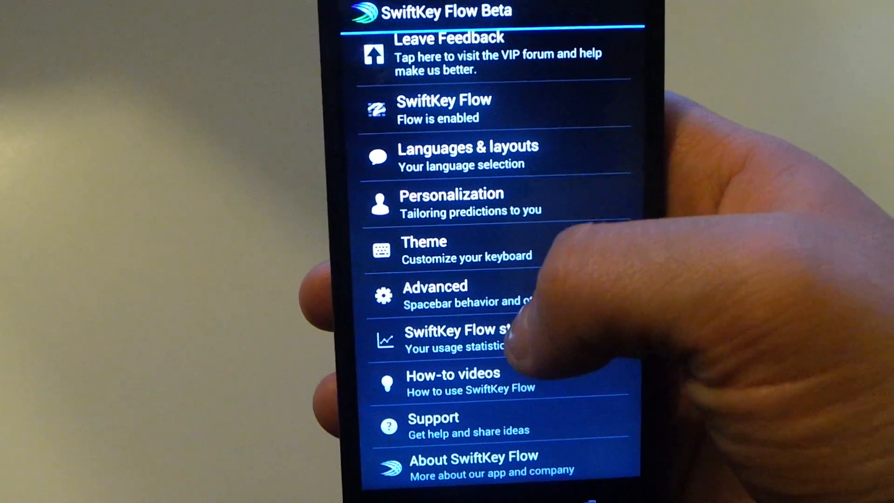
left_click(451, 336)
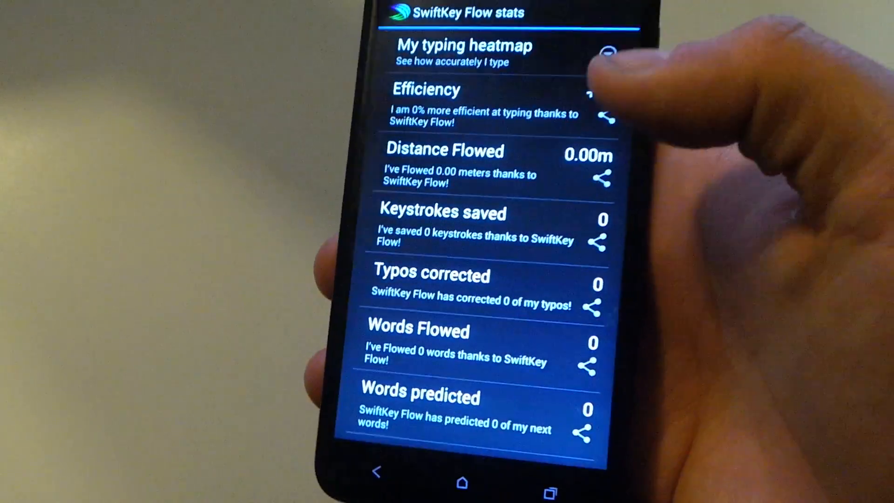